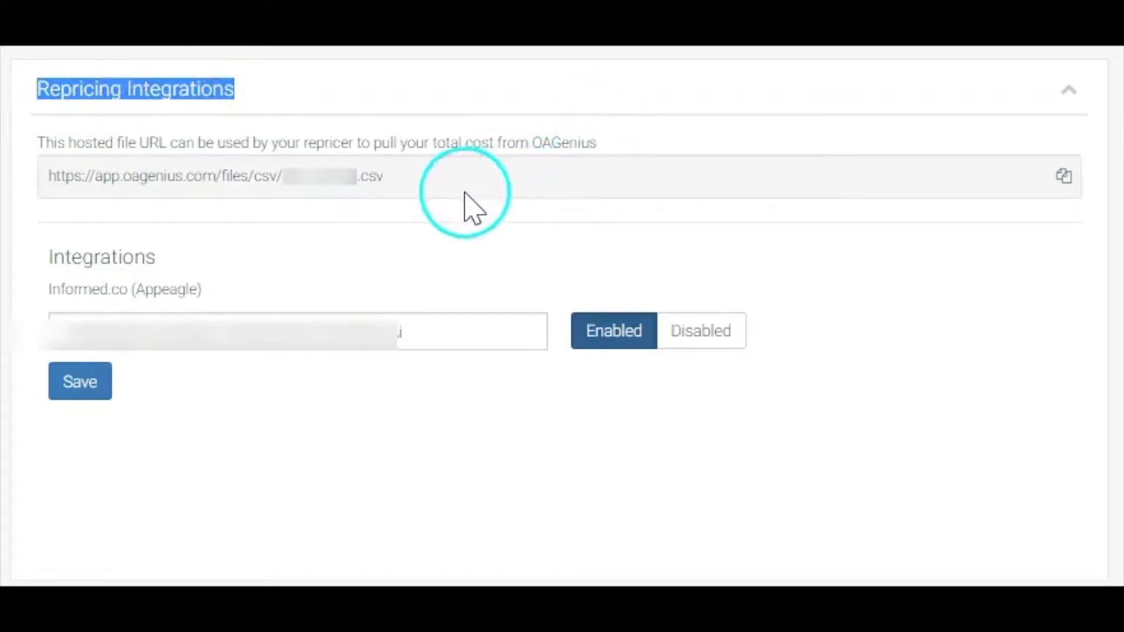
pyautogui.moveTo(392, 194)
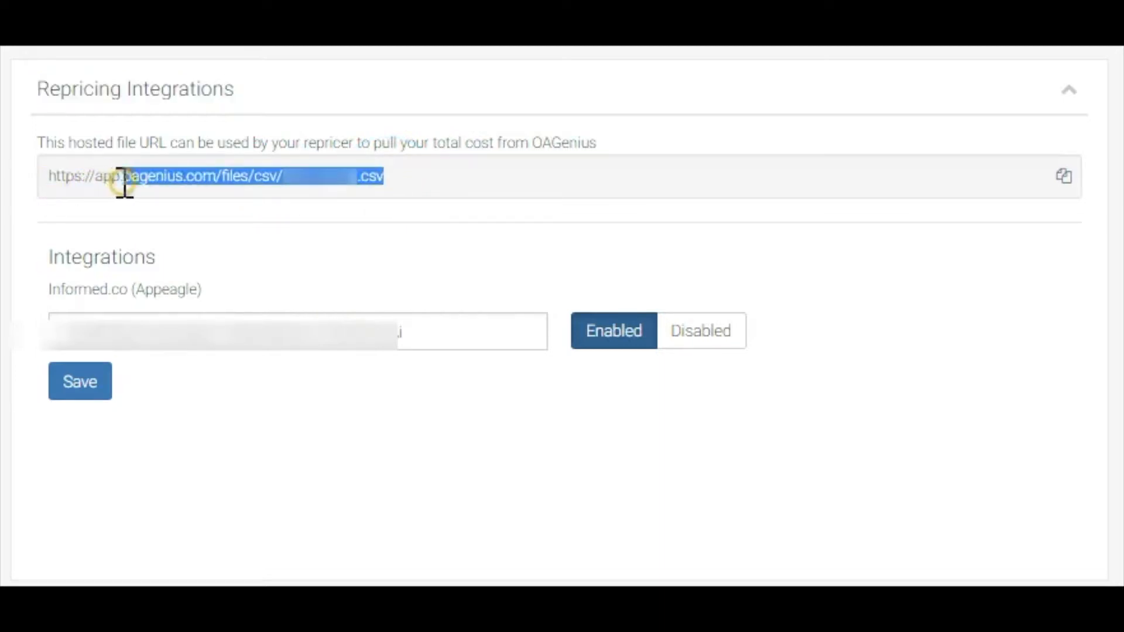
pyautogui.click(374, 178)
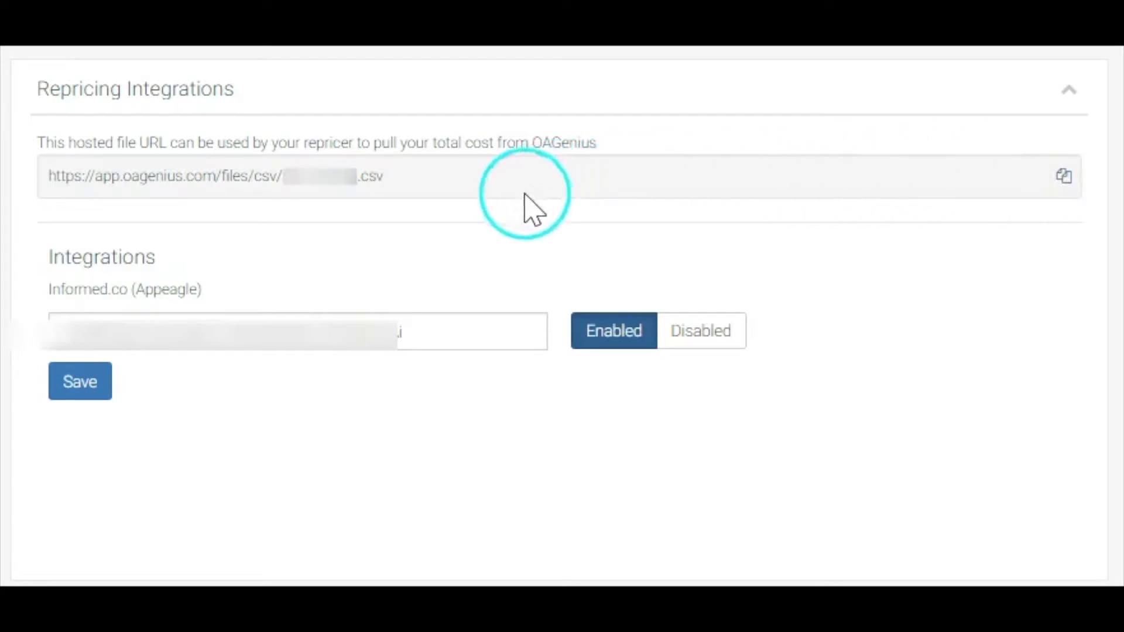
pyautogui.moveTo(252, 212)
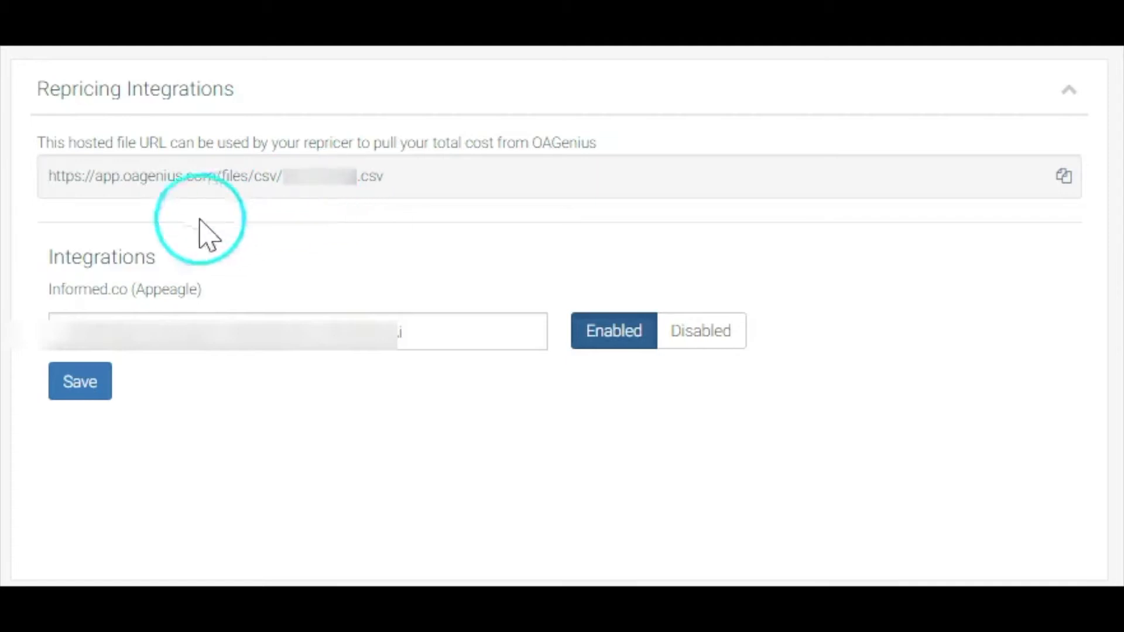
pyautogui.doubleClick(99, 256)
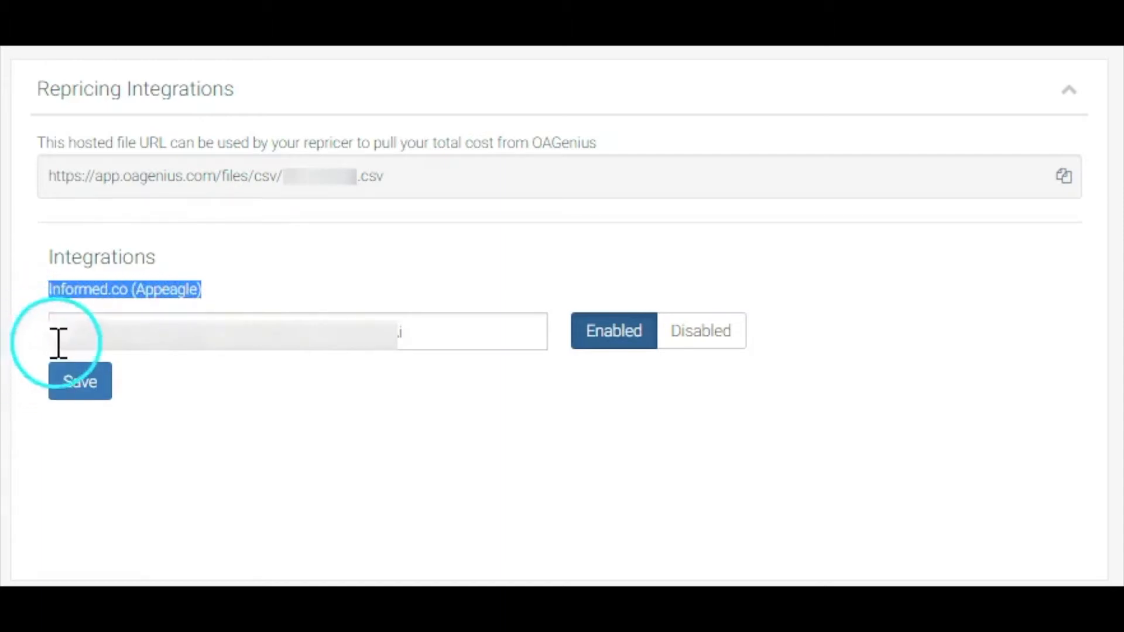
pyautogui.moveTo(361, 404)
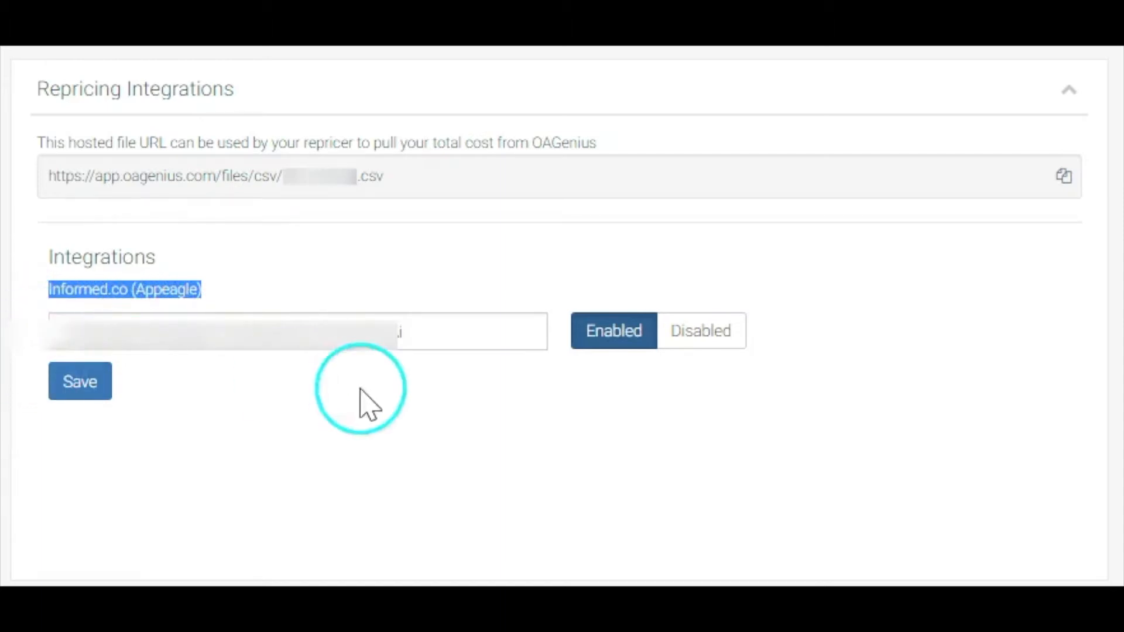
pyautogui.click(524, 332)
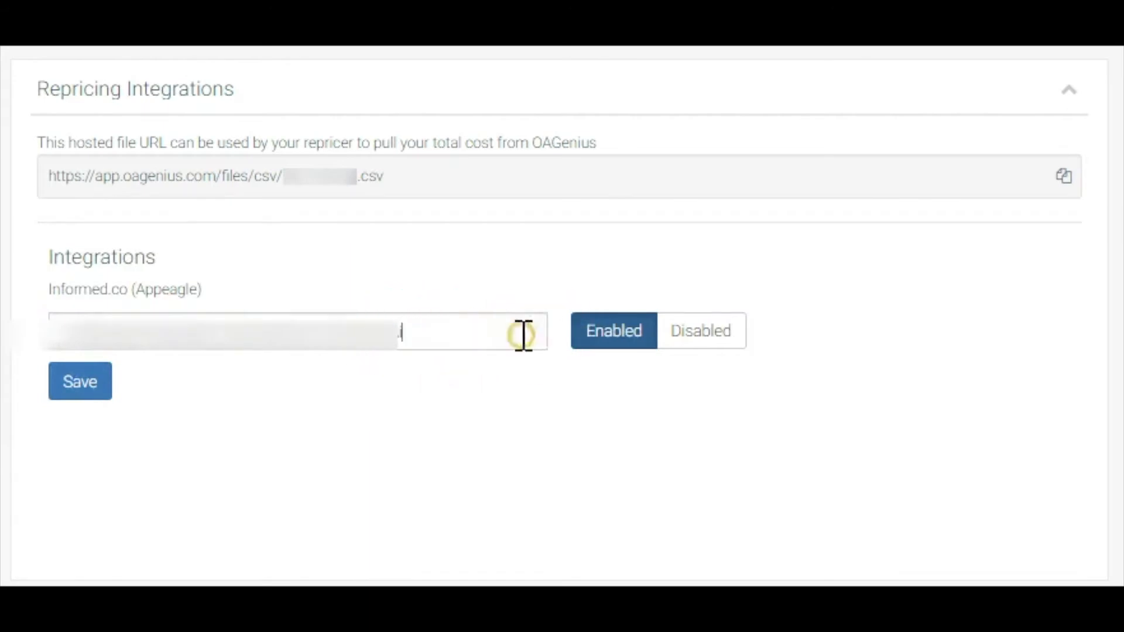
pyautogui.moveTo(504, 455)
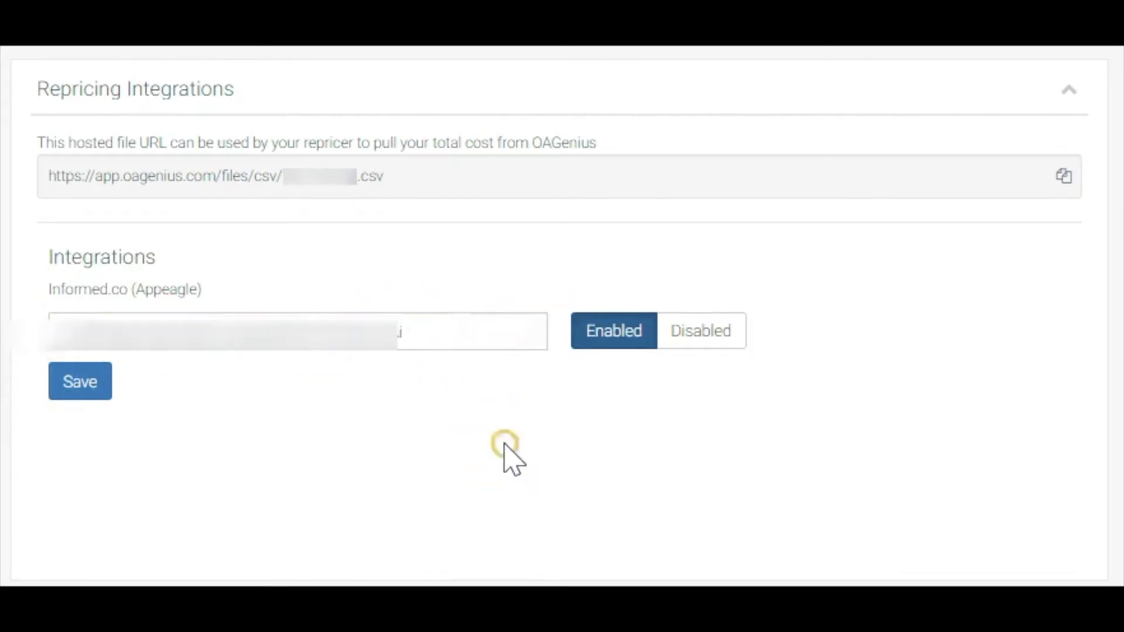